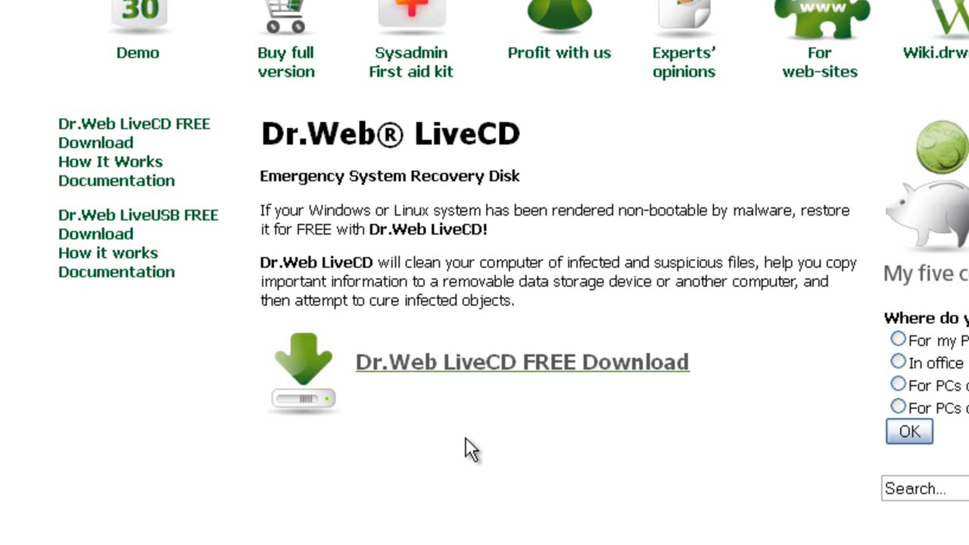
mouse_move(511, 235)
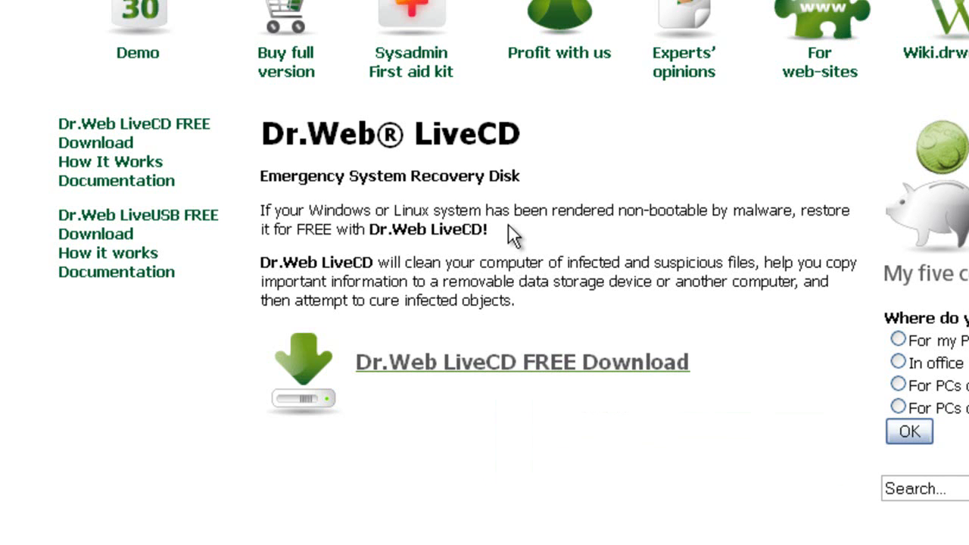
mouse_move(509, 242)
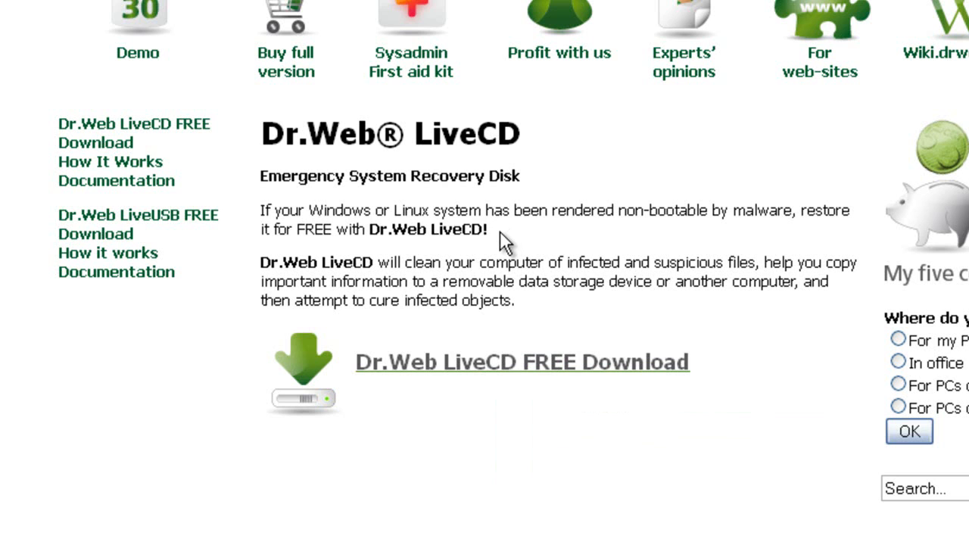
mouse_move(663, 118)
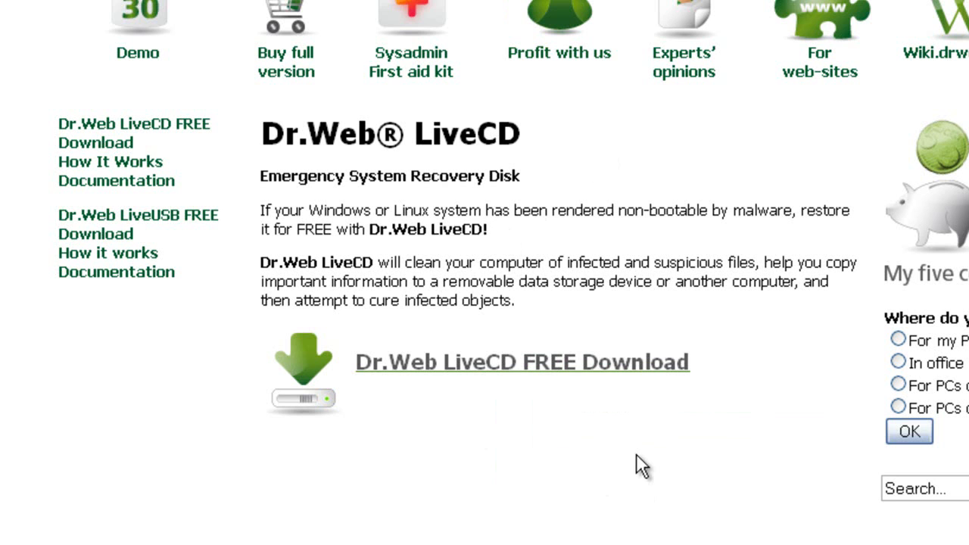
mouse_move(632, 451)
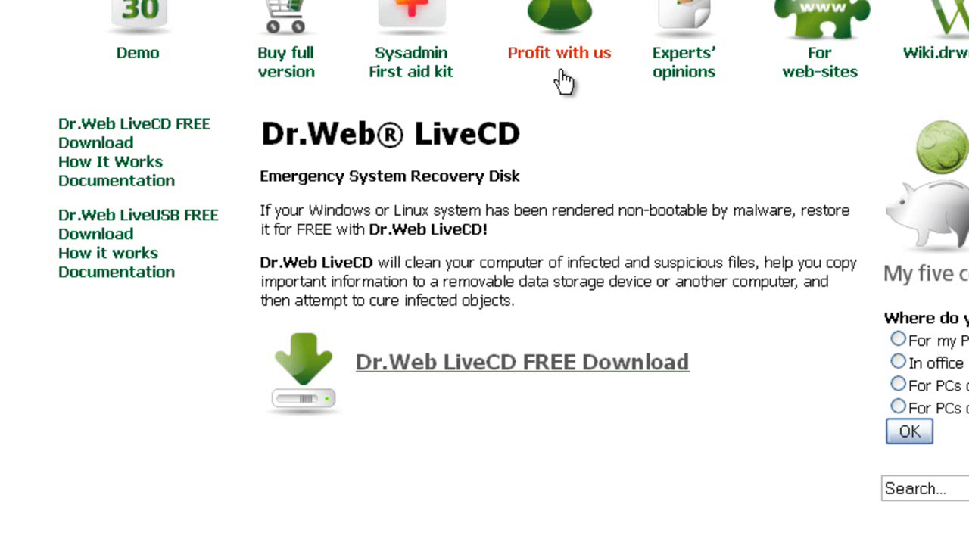
mouse_move(462, 386)
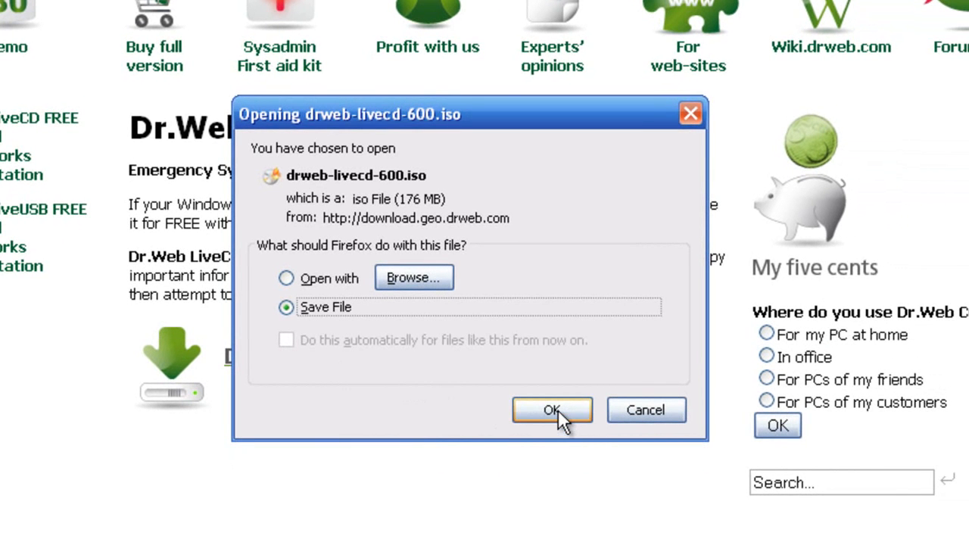
mouse_move(660, 420)
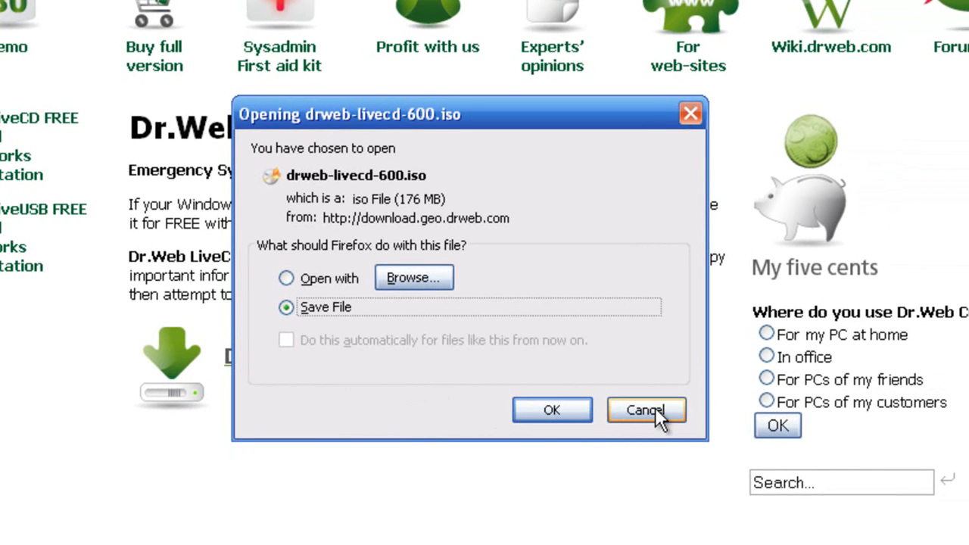
- Save the SetupImgBurn 2.5.6.0.exe installer from the SpeedyShare page to the computer
left_click(645, 409)
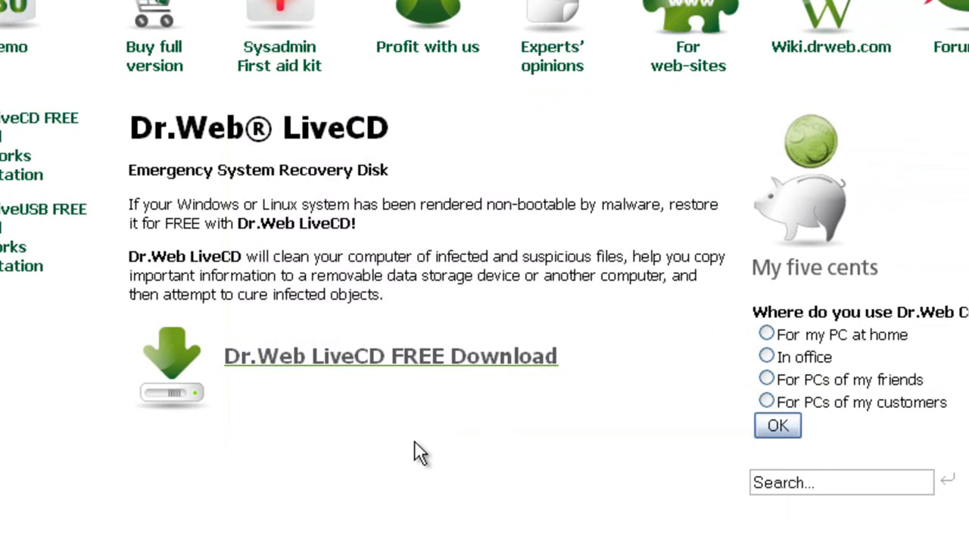
mouse_move(394, 365)
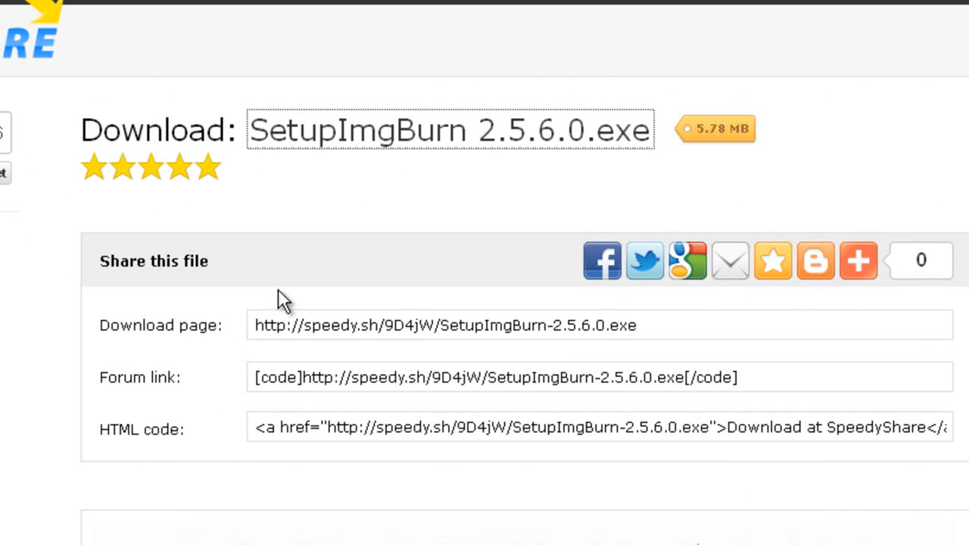
mouse_move(265, 294)
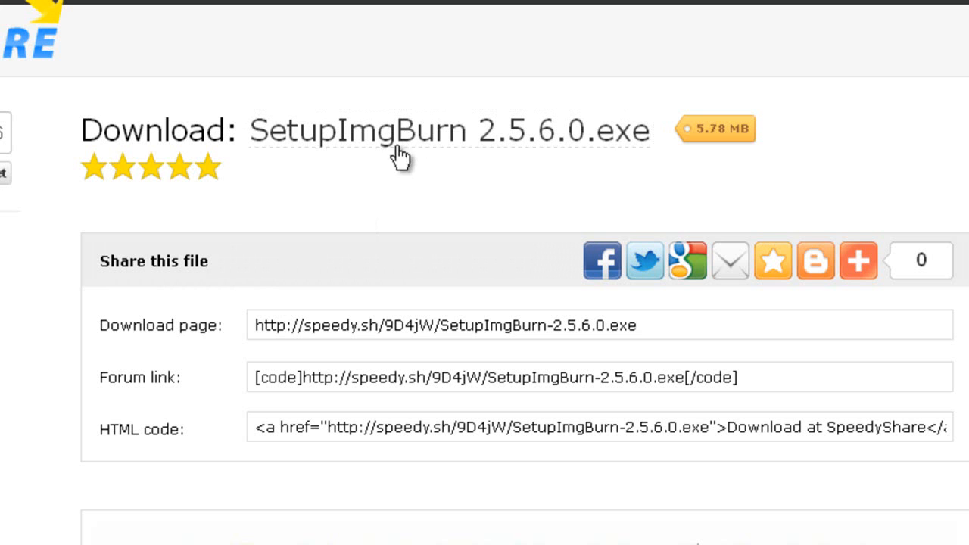
mouse_move(542, 189)
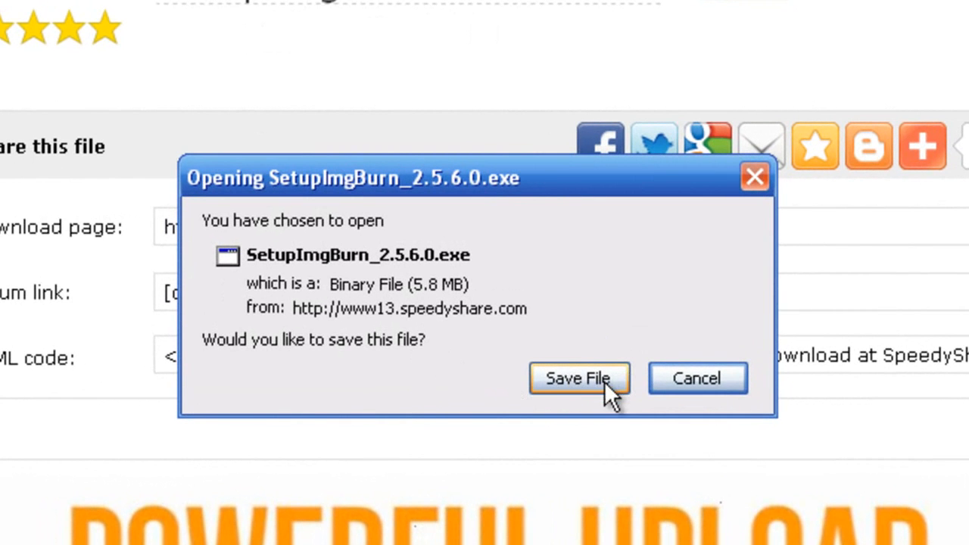
left_click(578, 379)
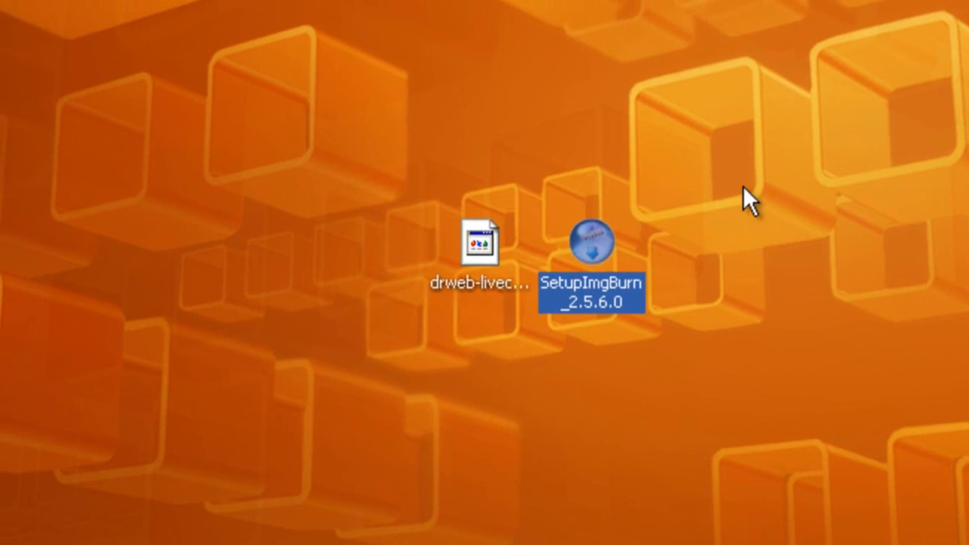
- Launch SetupImgBurn_2.5.6.0 from the desktop, allowing the unverified installer to run
double_click(593, 242)
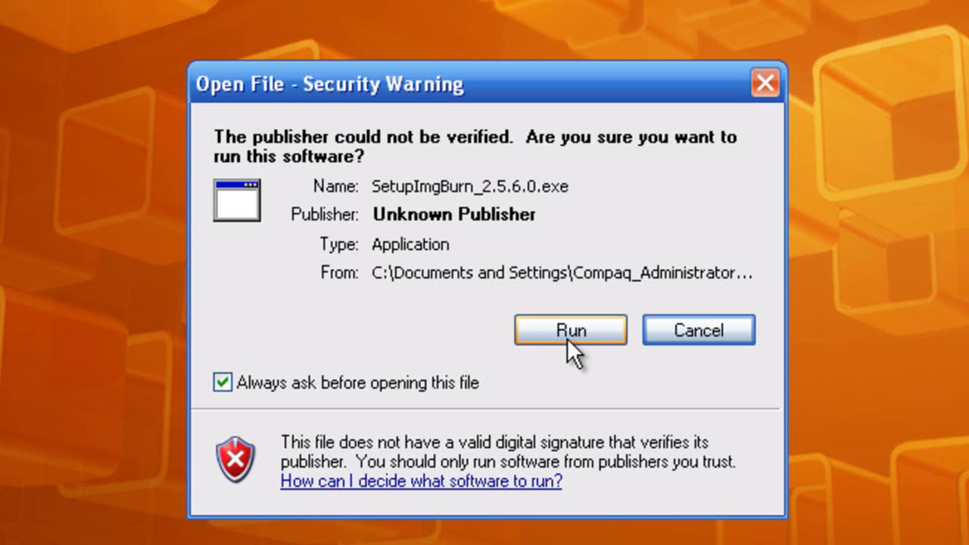
left_click(570, 330)
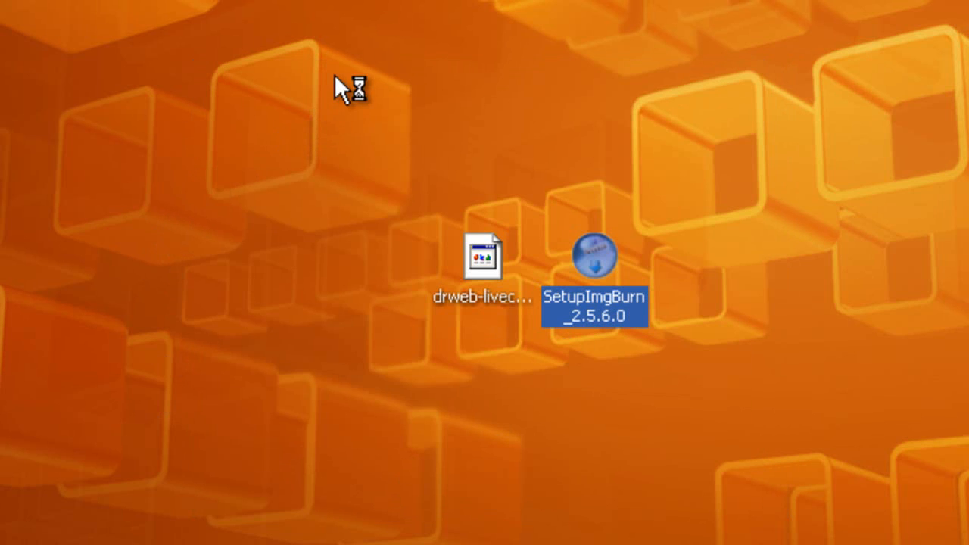
mouse_move(227, 248)
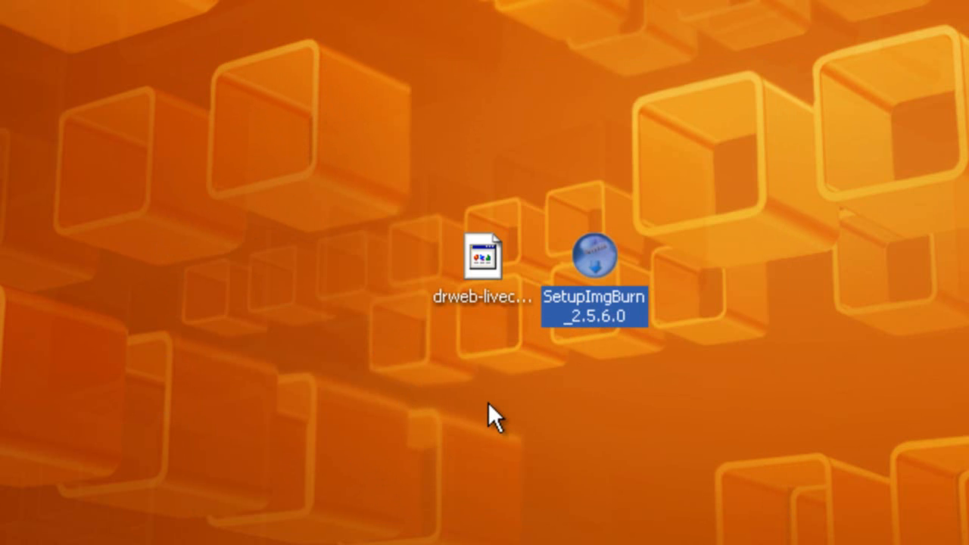
double_click(593, 258)
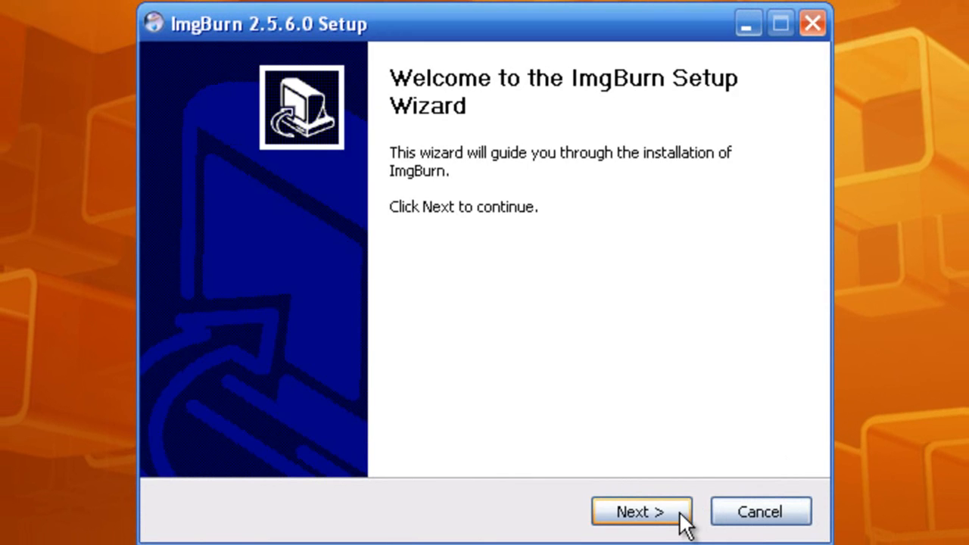
- Accept the license and default components, then uncheck the Ask Toolbar agreement
left_click(639, 511)
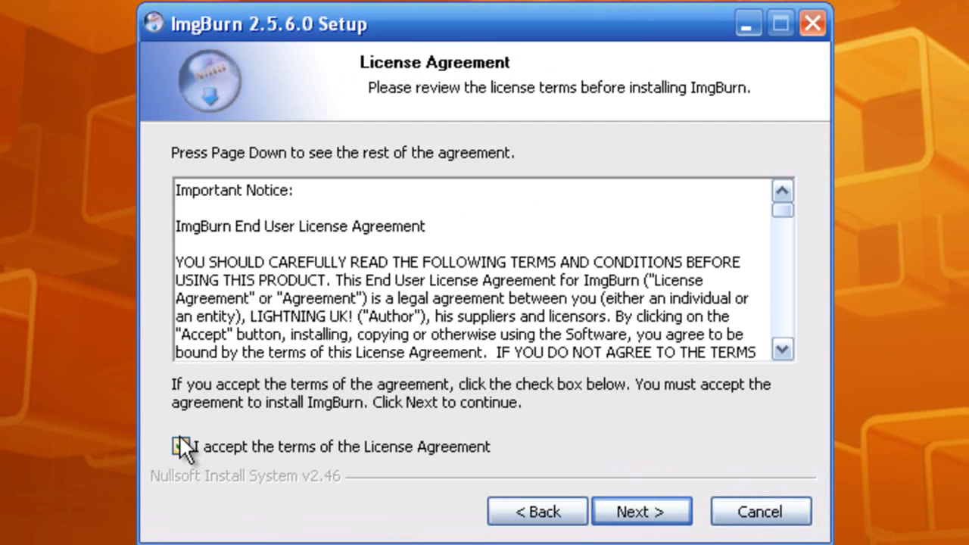
left_click(642, 511)
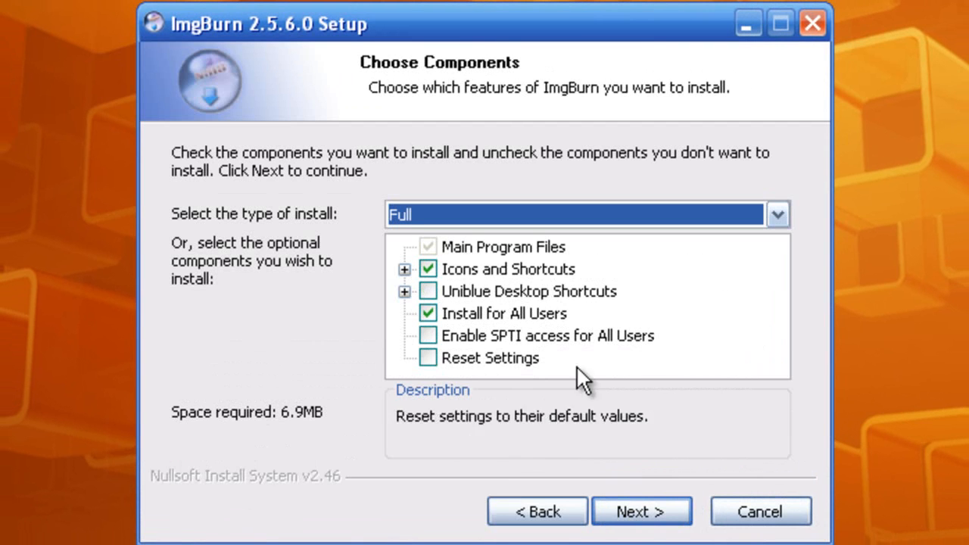
left_click(642, 512)
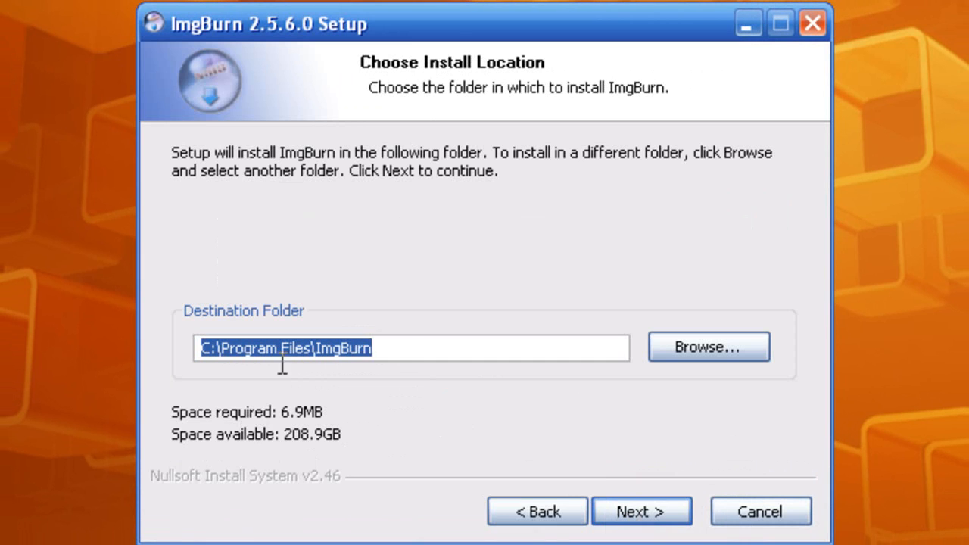
mouse_move(560, 533)
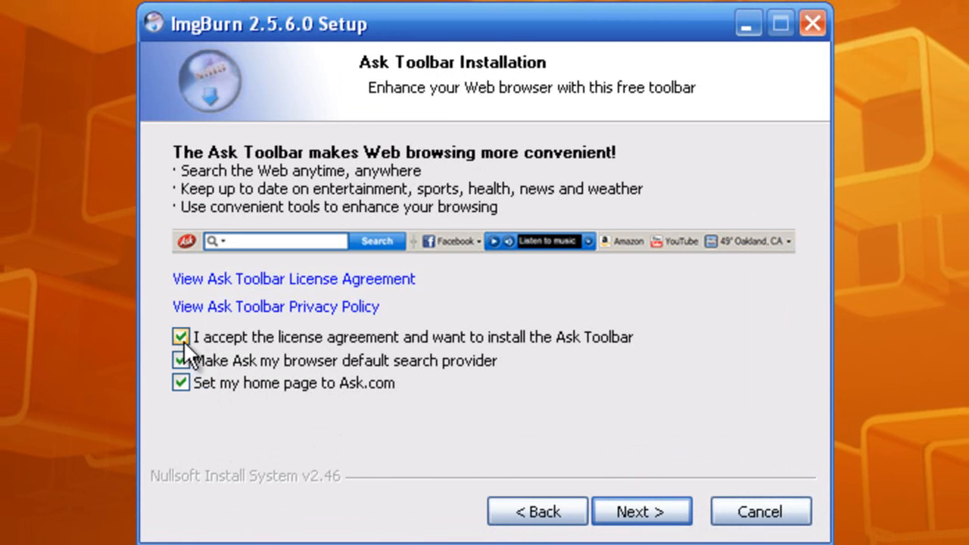
mouse_move(303, 342)
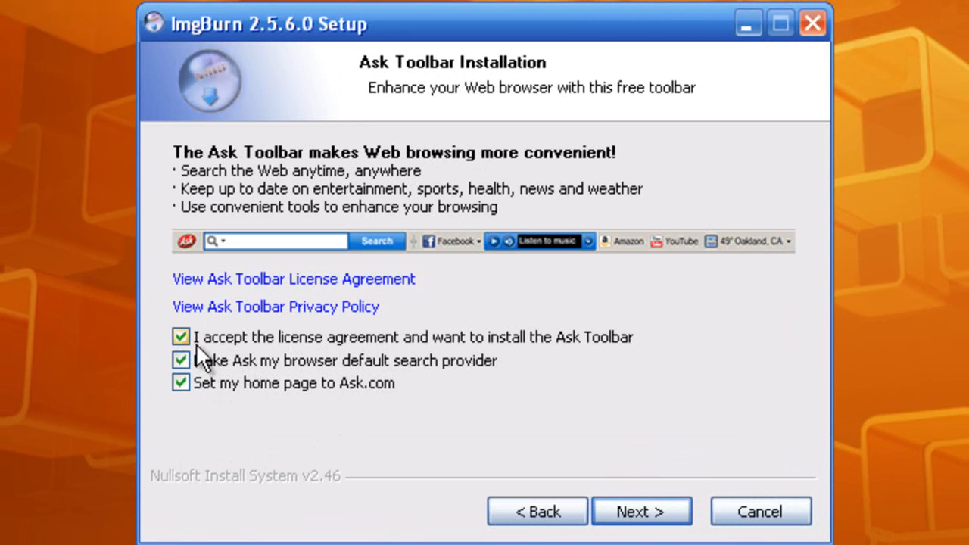
left_click(180, 336)
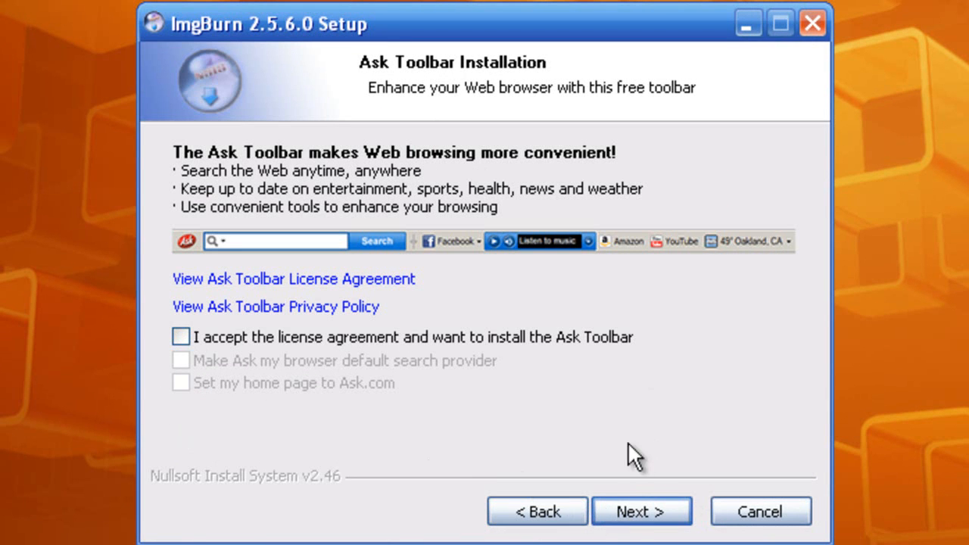
- Install ImgBurn, allow periodic update checks, and finish with Run ImgBurn checked
left_click(642, 512)
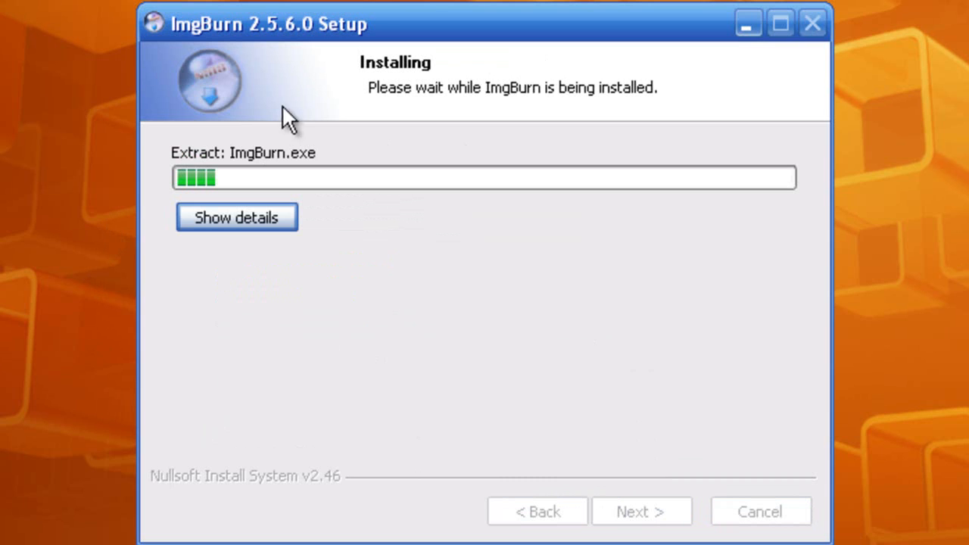
mouse_move(427, 159)
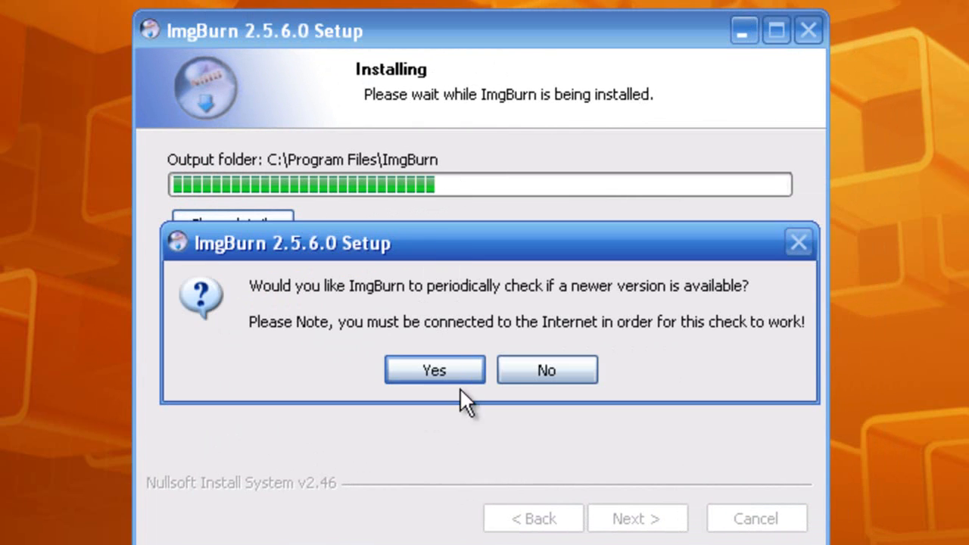
left_click(433, 369)
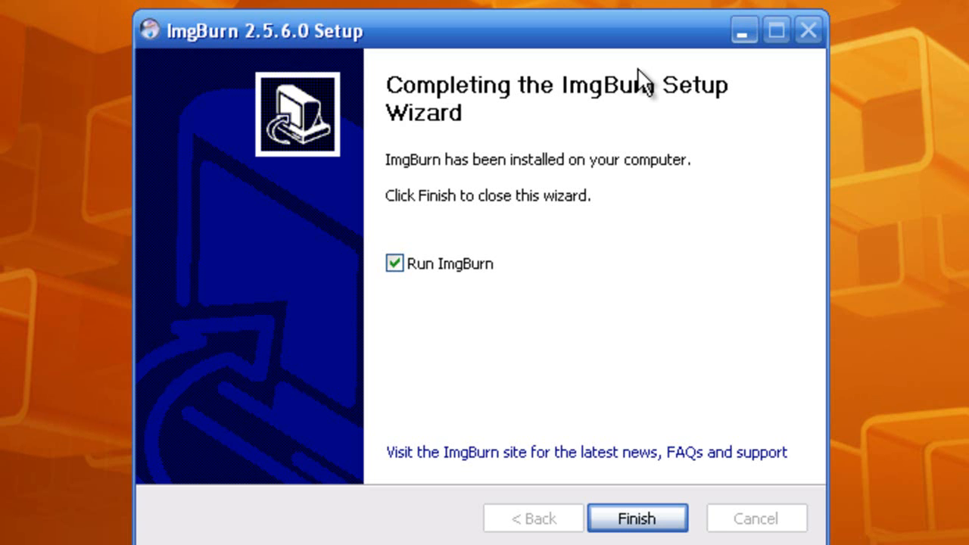
left_click(639, 517)
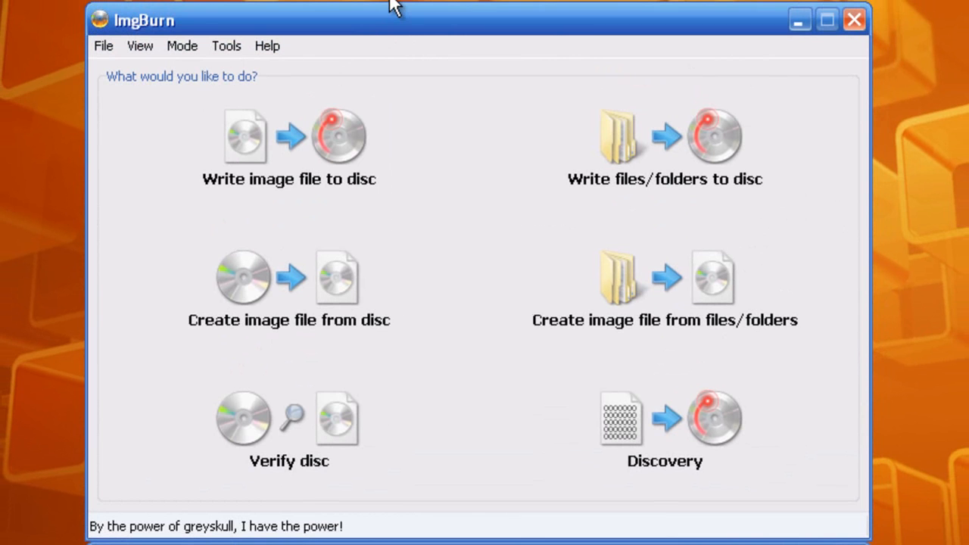
mouse_move(188, 315)
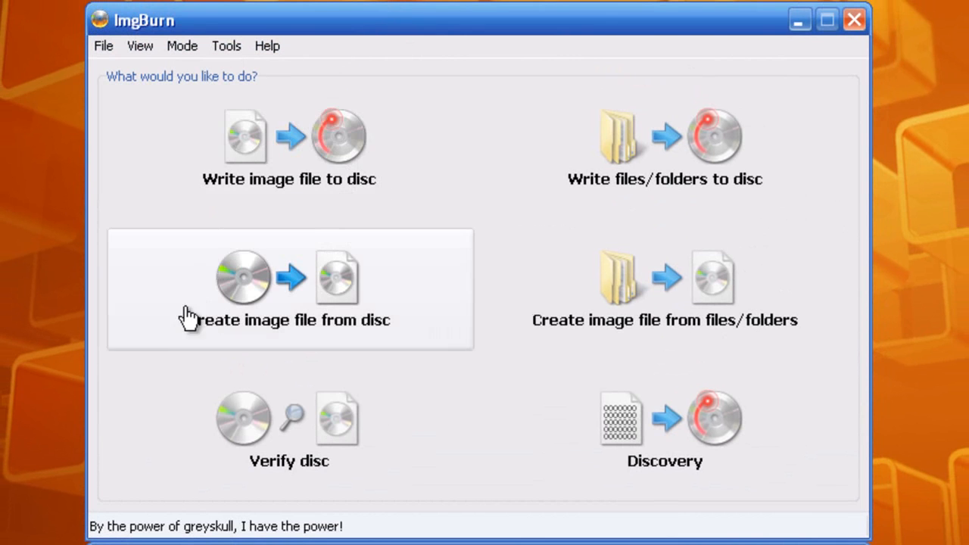
mouse_move(260, 168)
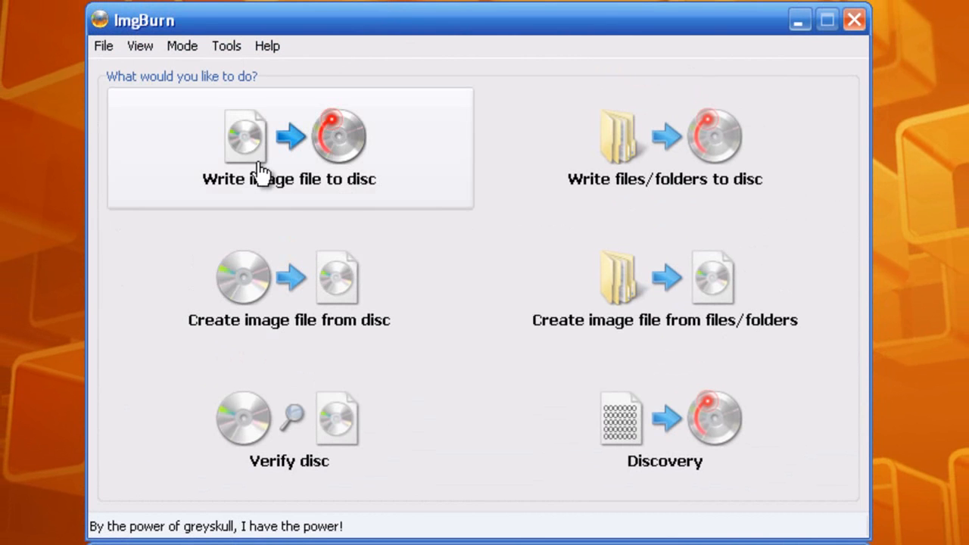
mouse_move(260, 194)
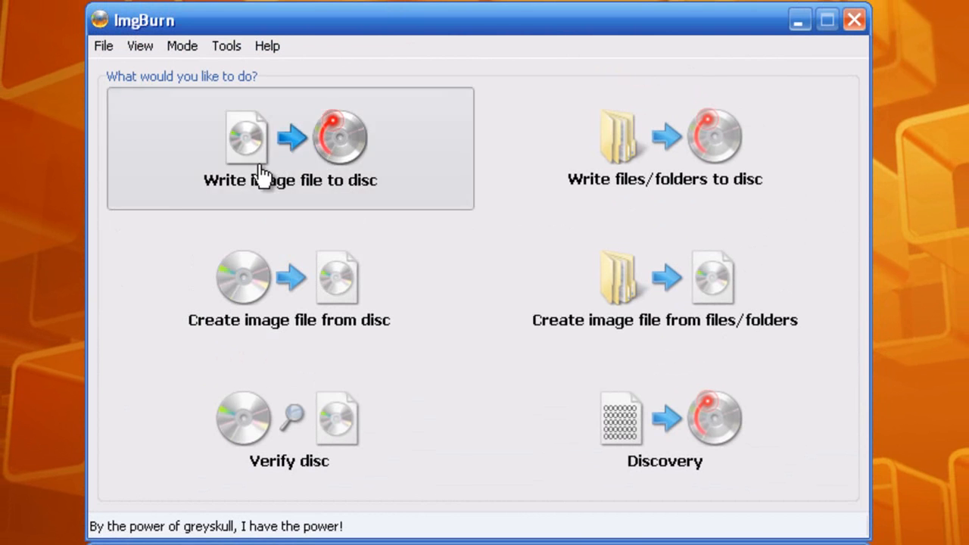
- Choose 'Write image file to disc' on ImgBurn's start screen
left_click(288, 144)
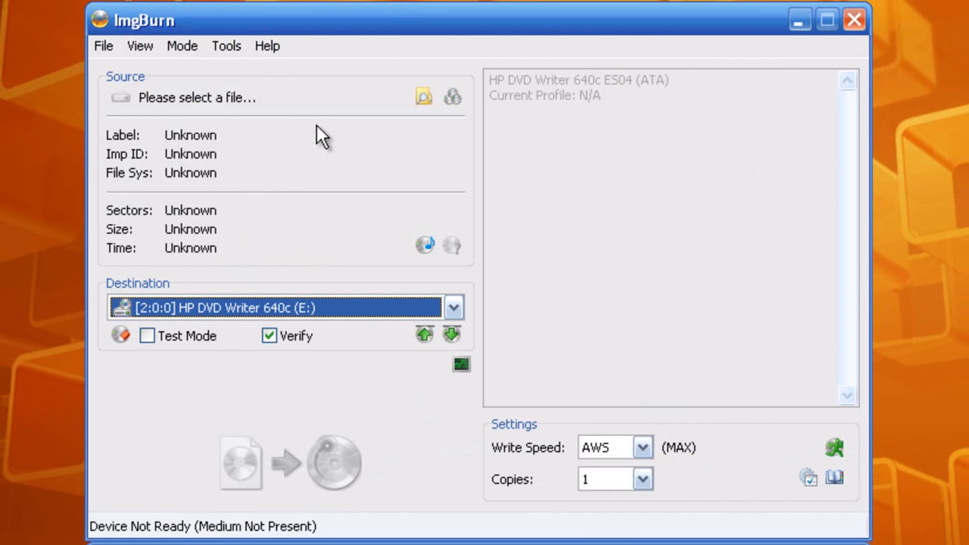
mouse_move(219, 106)
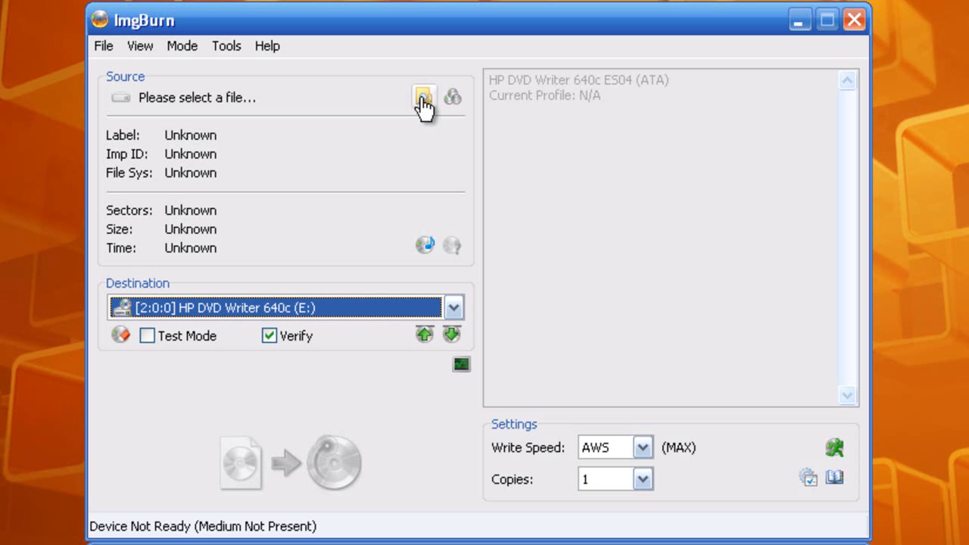
- Browse to the Desktop and load drweb-livecd-600.iso as the source image
left_click(421, 97)
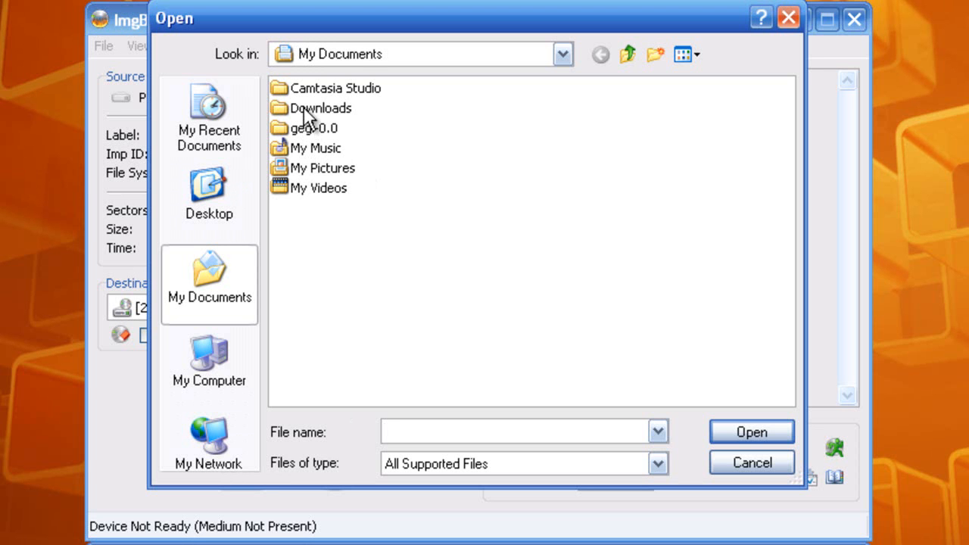
double_click(319, 107)
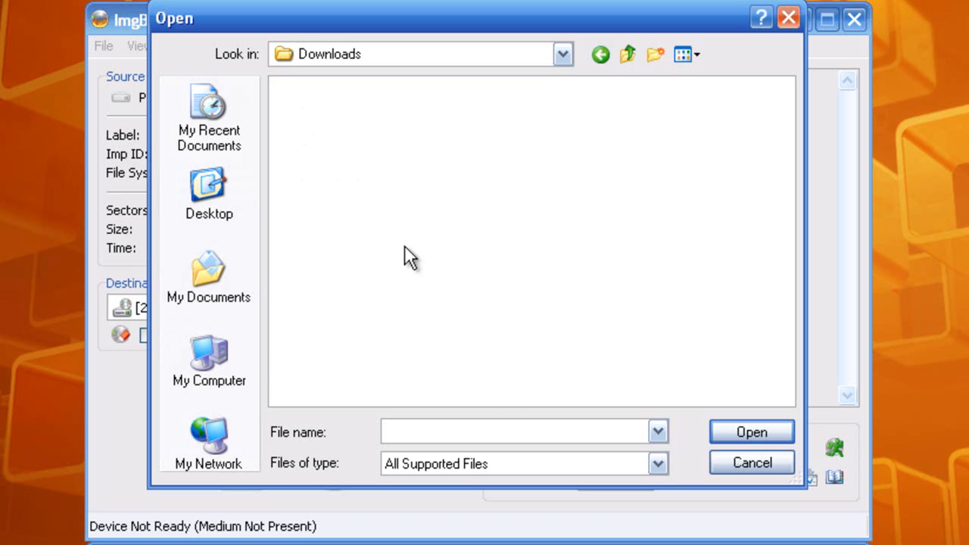
left_click(209, 194)
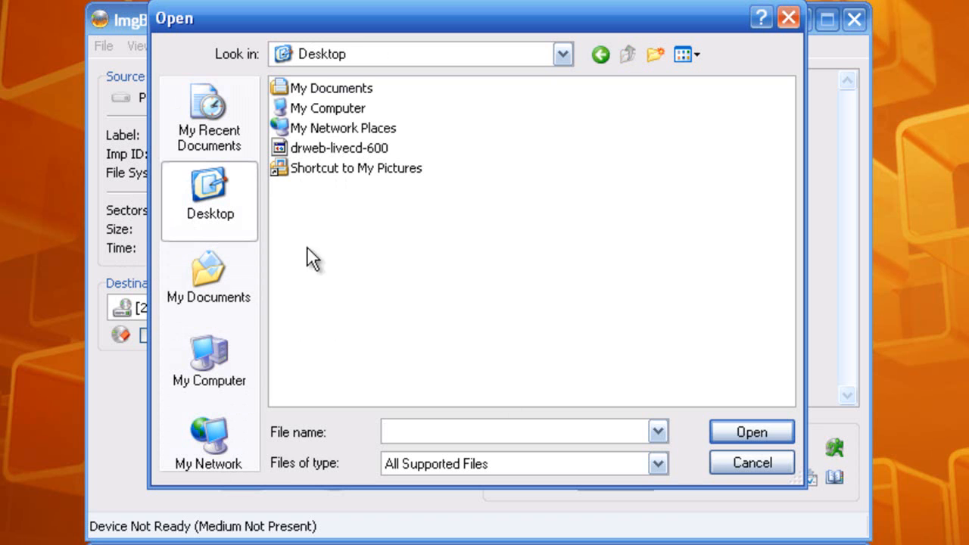
mouse_move(330, 150)
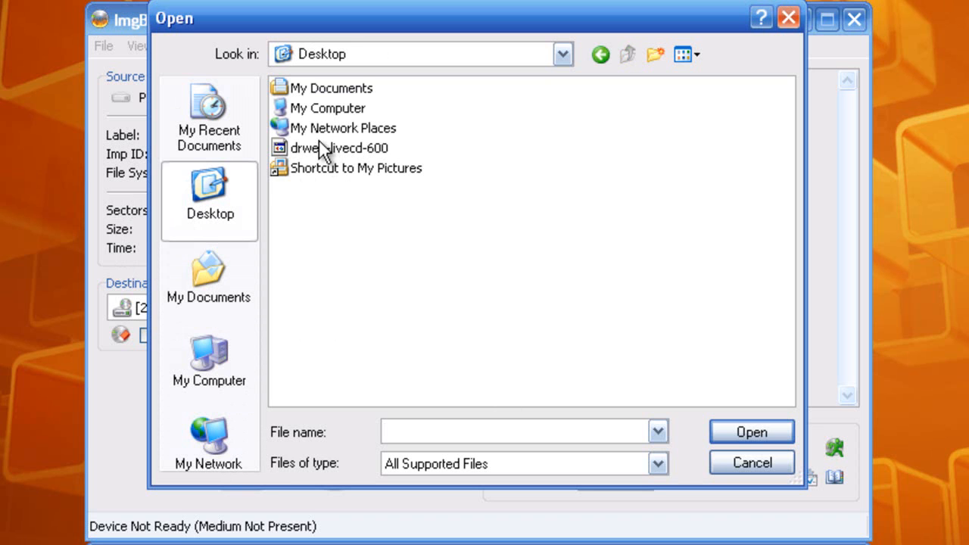
mouse_move(312, 168)
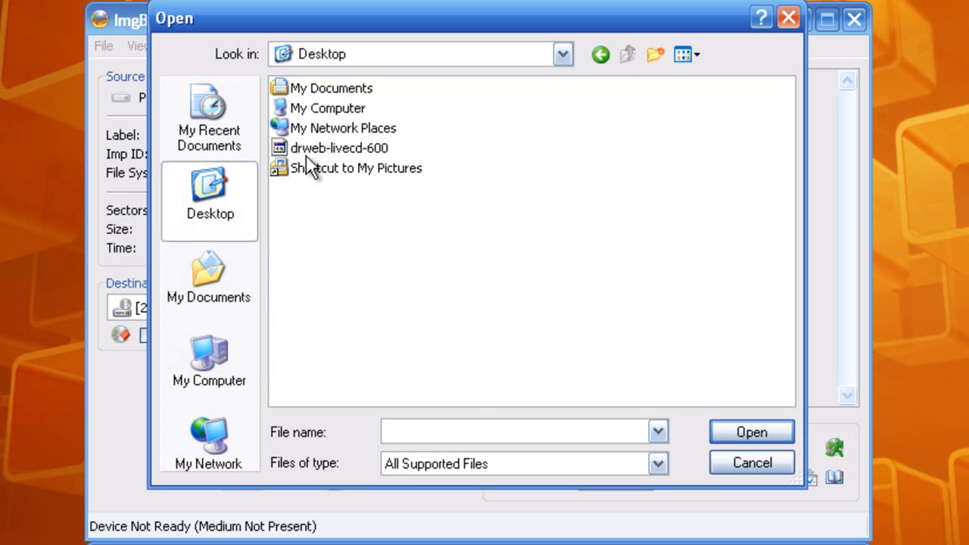
mouse_move(341, 165)
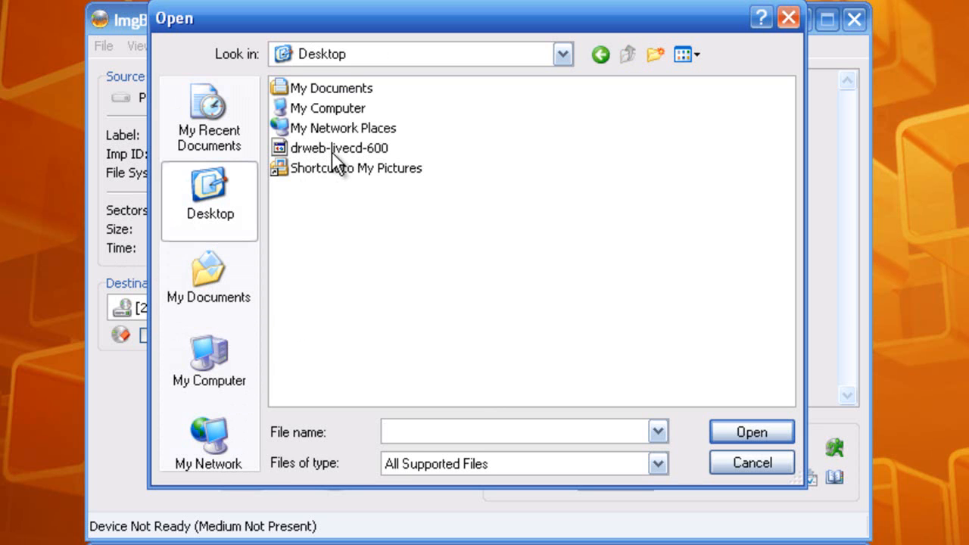
left_click(336, 148)
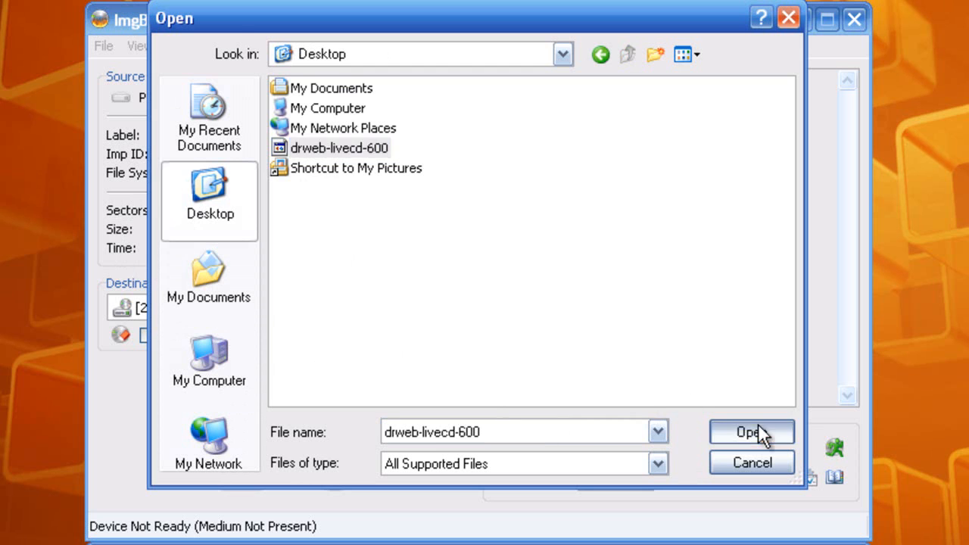
left_click(748, 433)
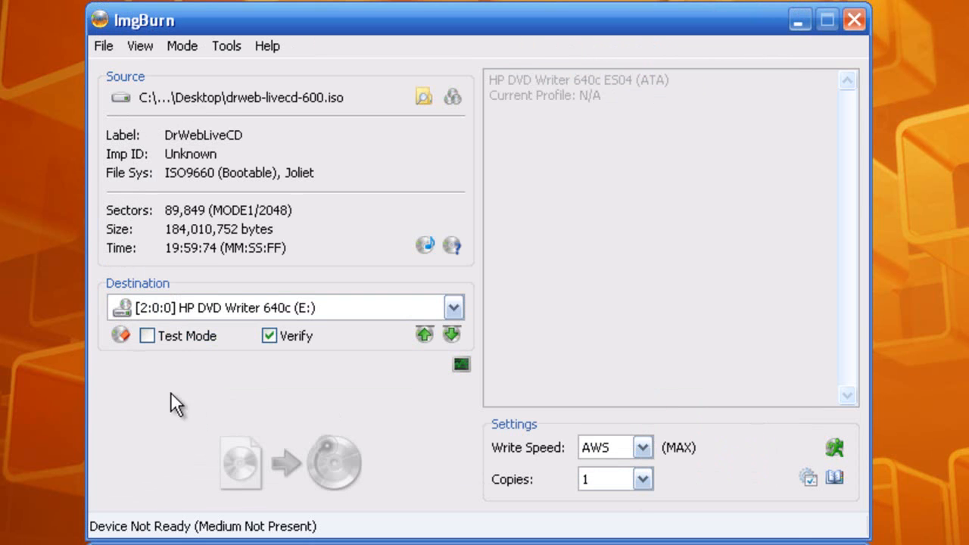
mouse_move(220, 109)
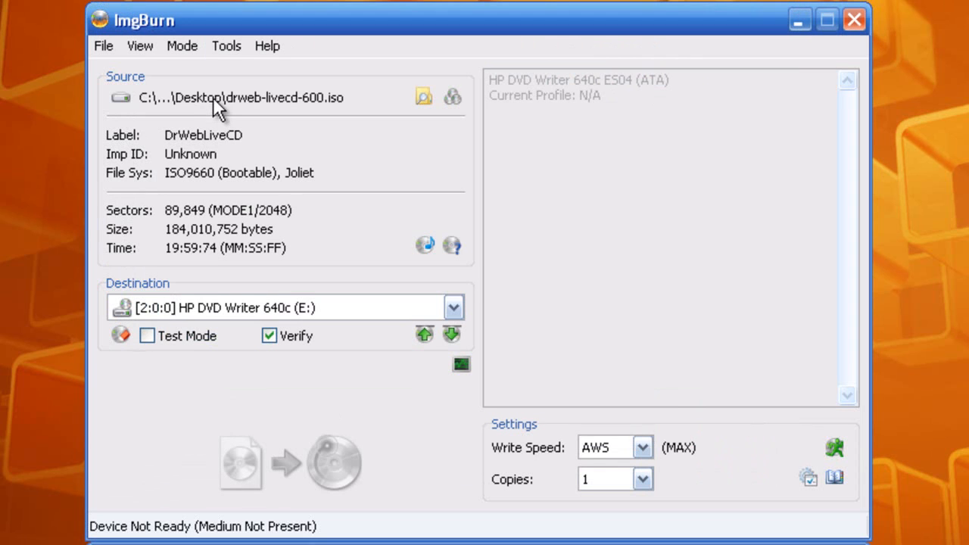